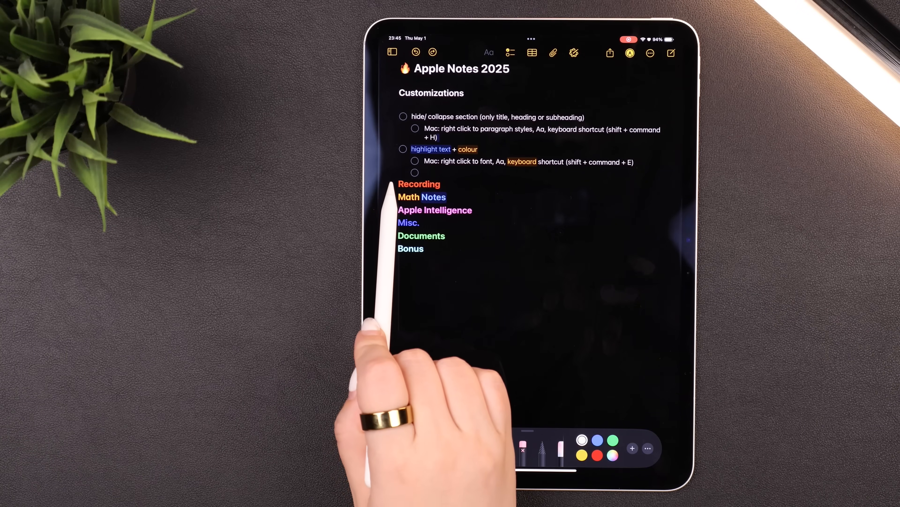
- Expand the Recording, Math Notes and Apple Intelligence sections, then select the Customizations heading
click(402, 184)
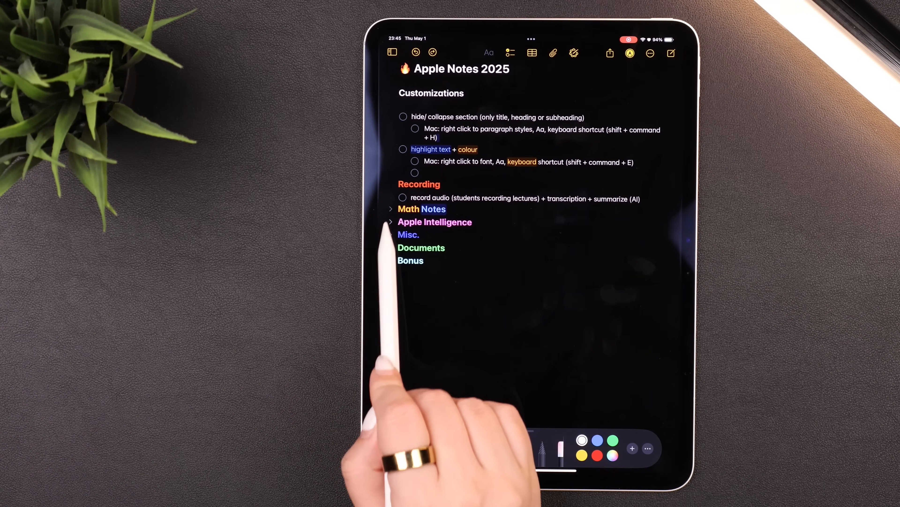
click(391, 208)
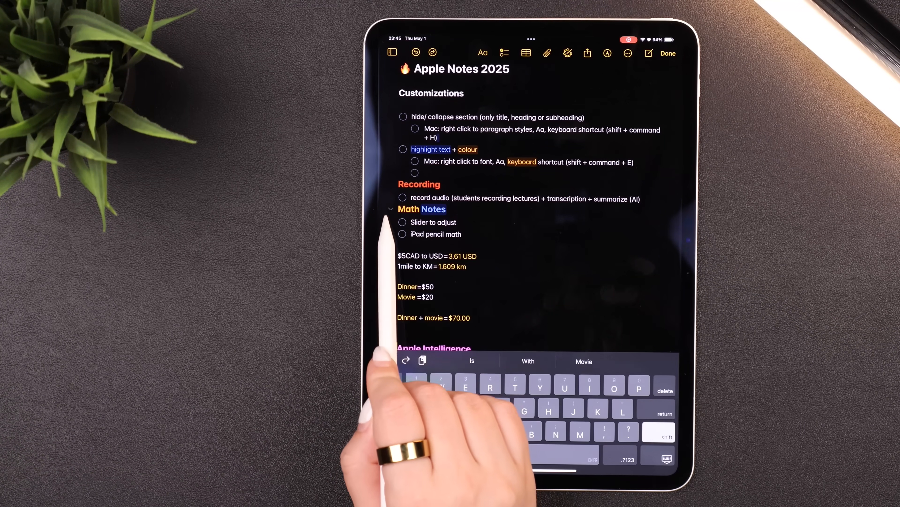
click(391, 209)
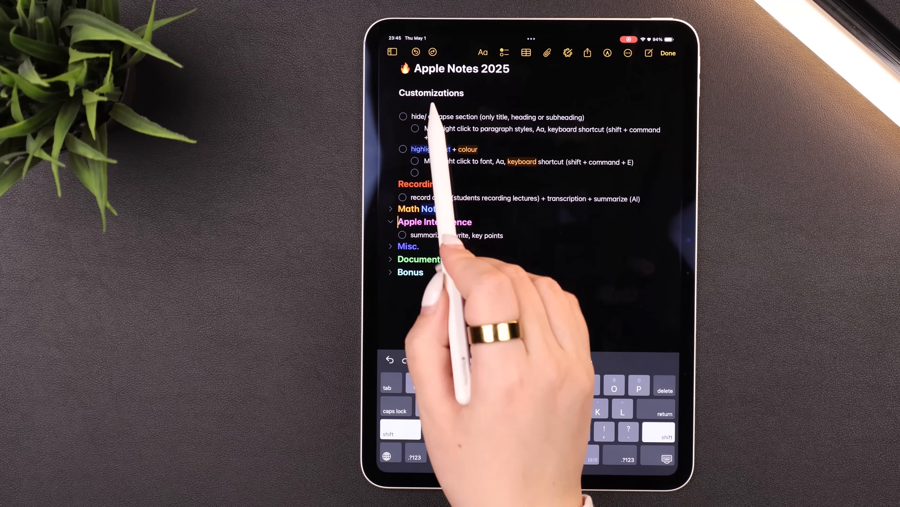
double_click(430, 93)
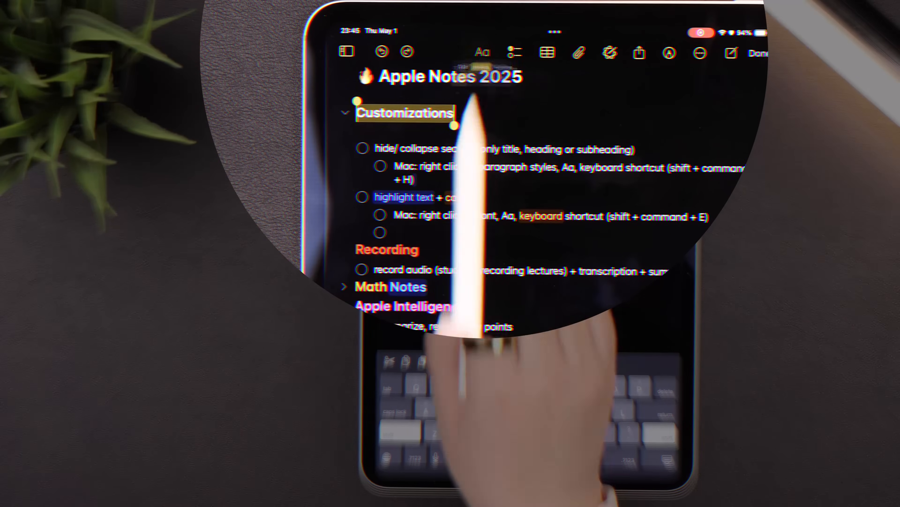
click(481, 52)
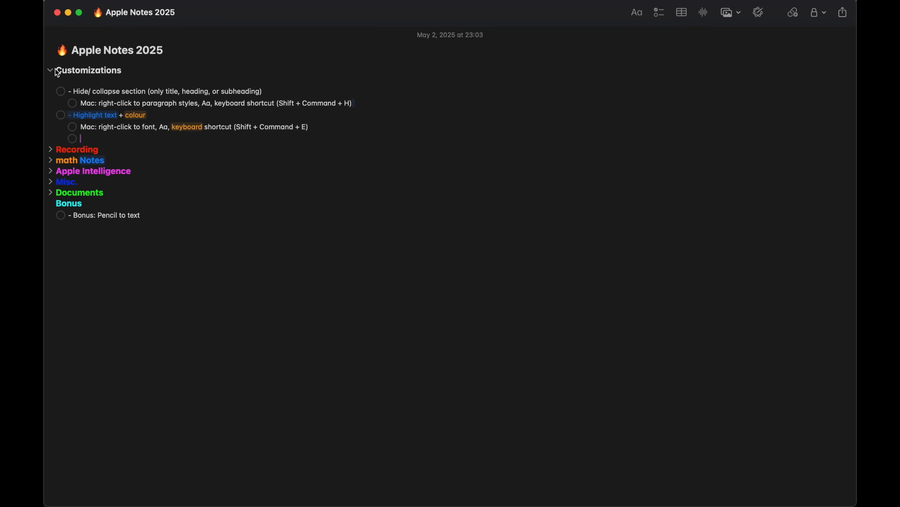
- Select Customizations and show its Paragraph Styles with Heading checked
double_click(88, 70)
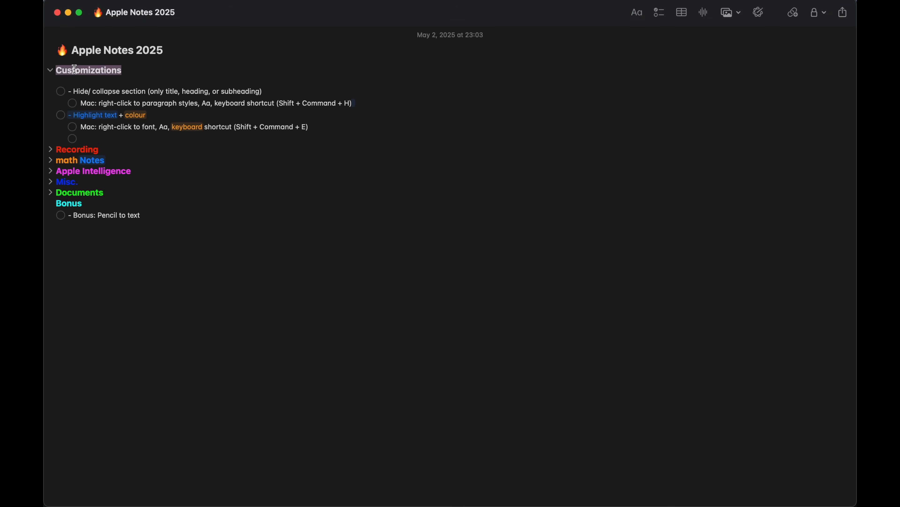
right_click(87, 70)
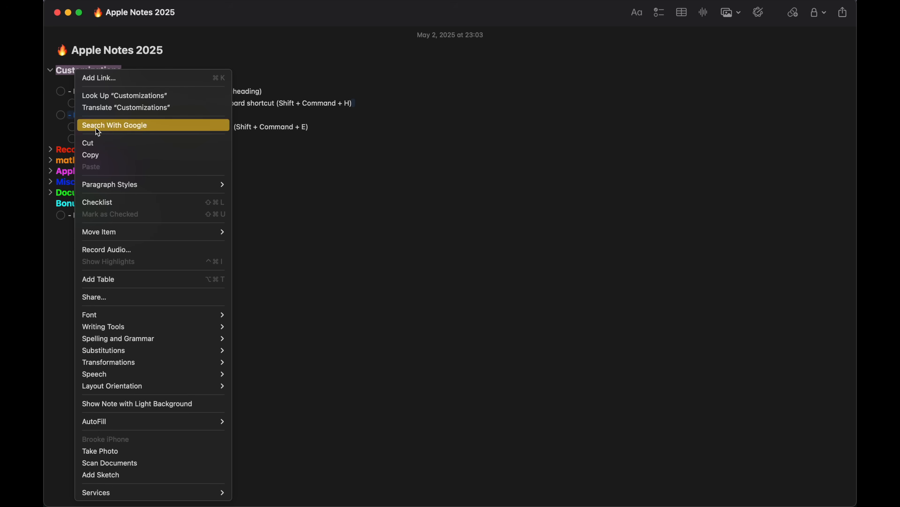
mouse_move(109, 184)
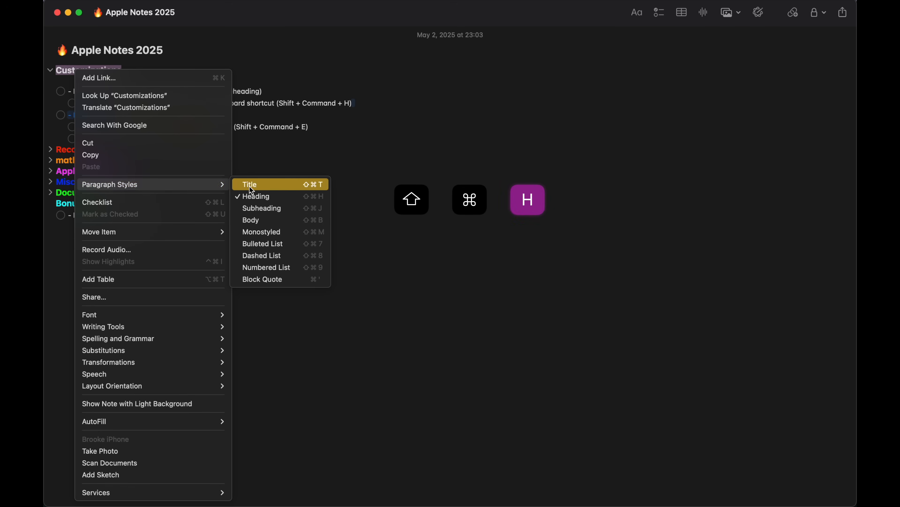
mouse_move(256, 196)
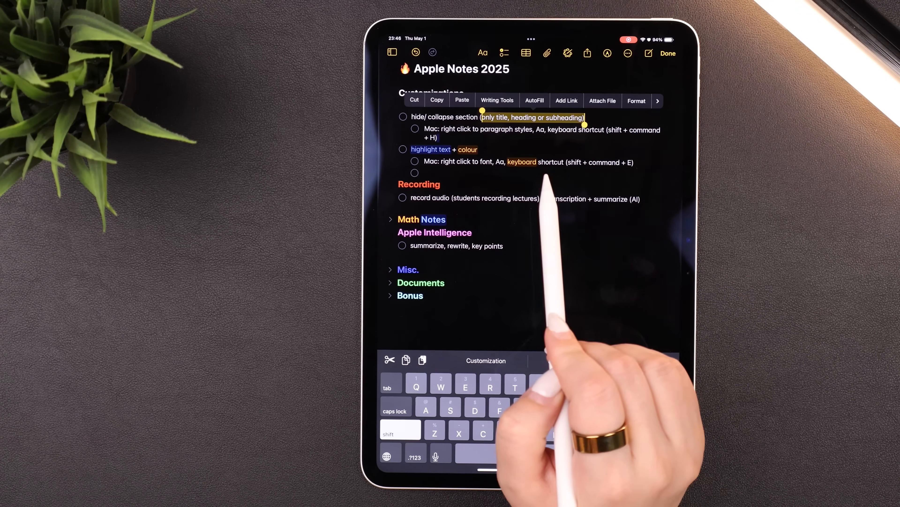
- Show the Font > Highlight options for the selected shortcut line
click(482, 53)
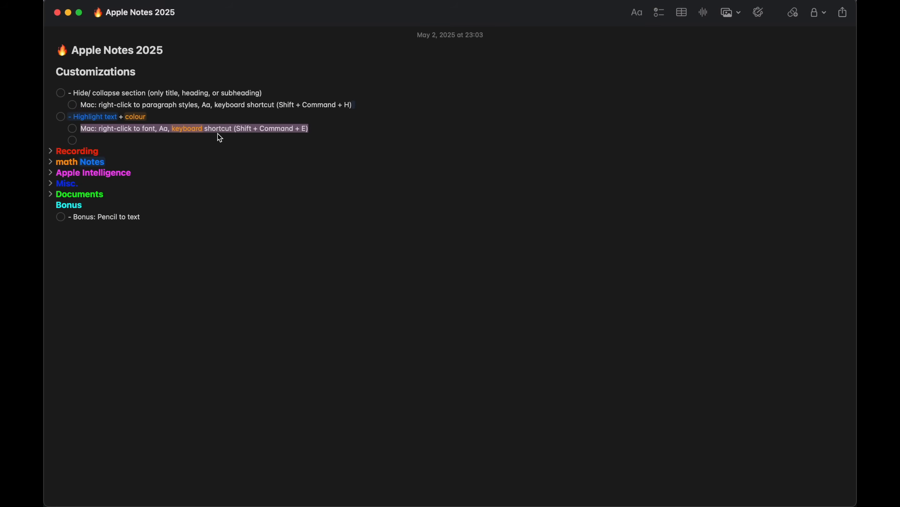
right_click(218, 136)
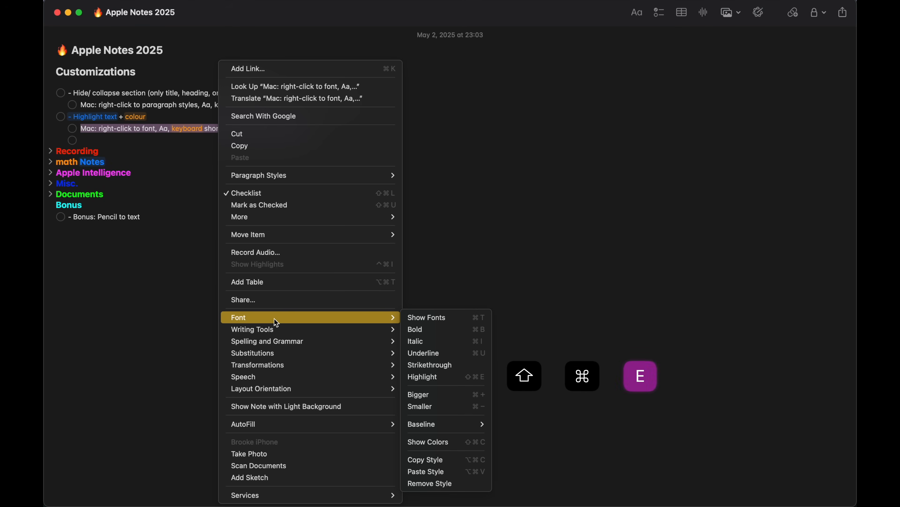
mouse_move(446, 377)
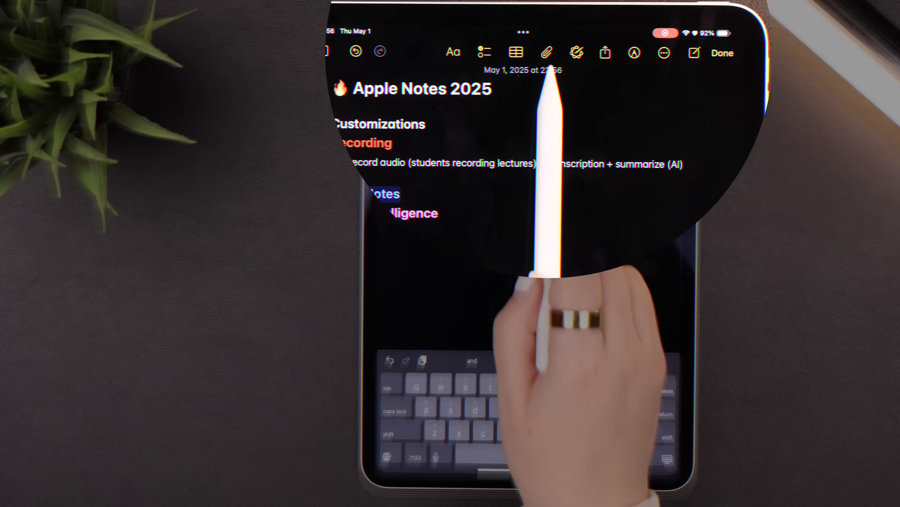
- Start a new audio recording from the attachments list and return to the note while it records
click(546, 52)
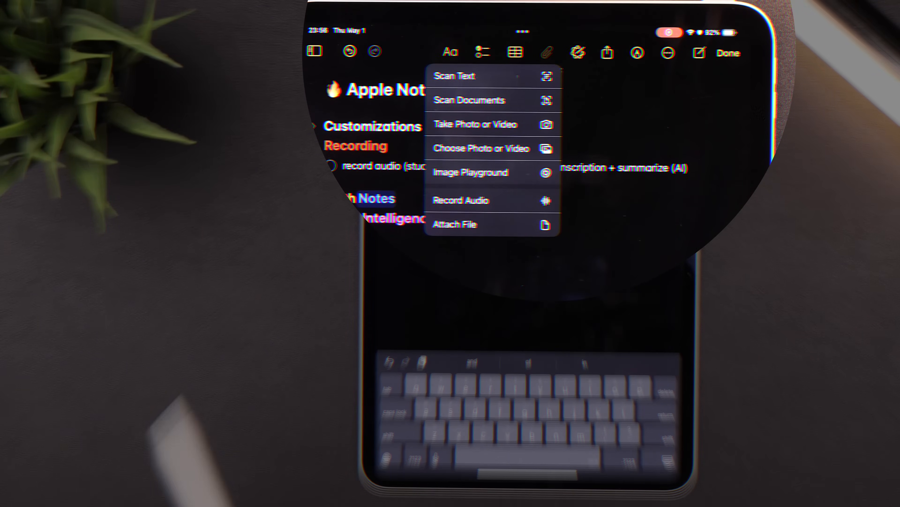
click(460, 199)
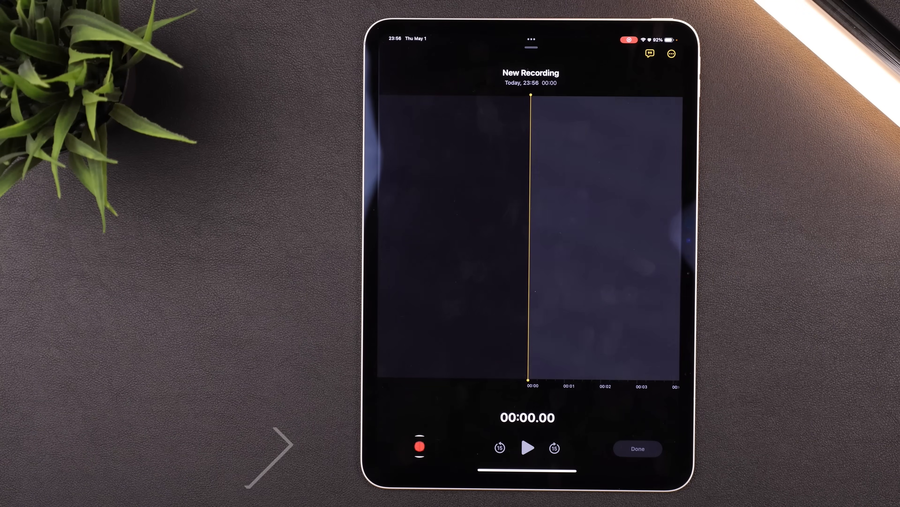
click(419, 447)
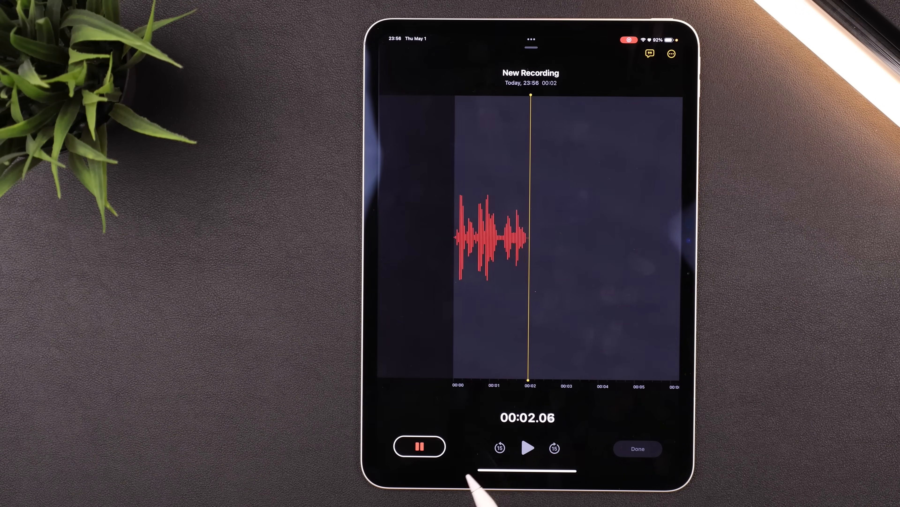
click(638, 449)
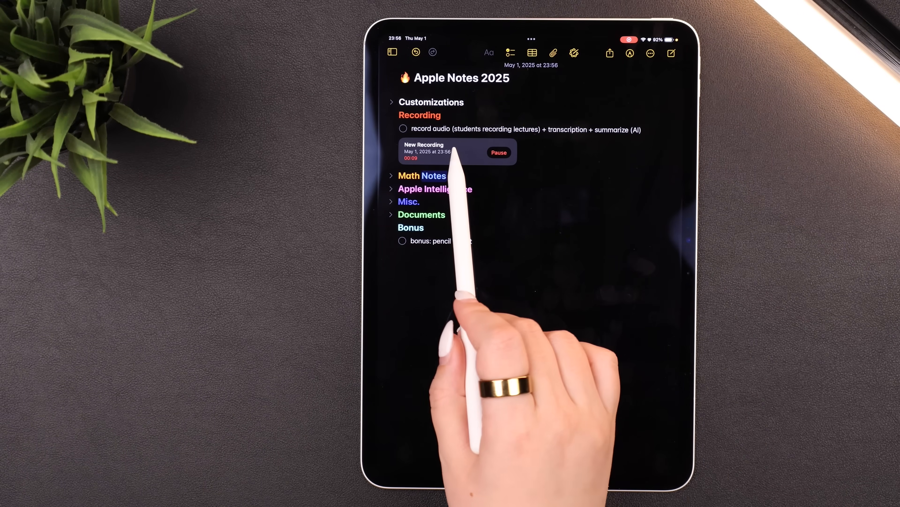
- Reopen the ongoing recording and view its live transcription
click(456, 151)
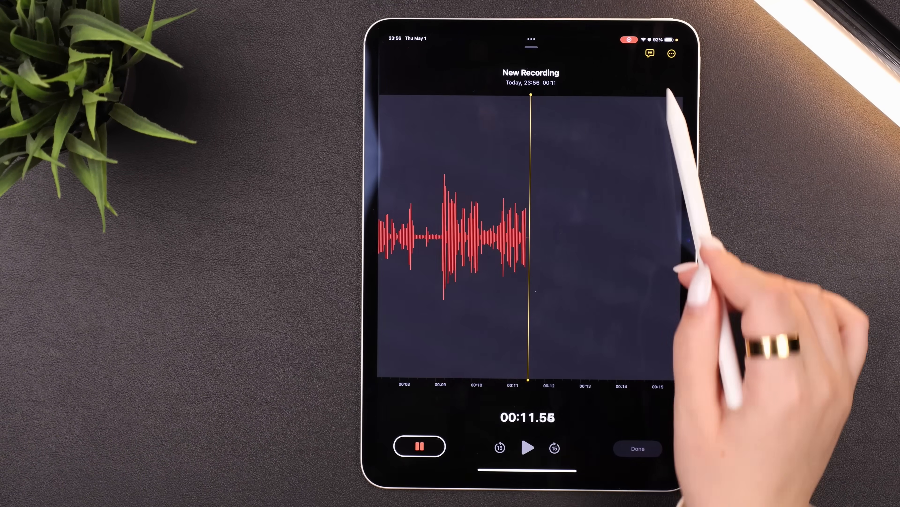
click(671, 54)
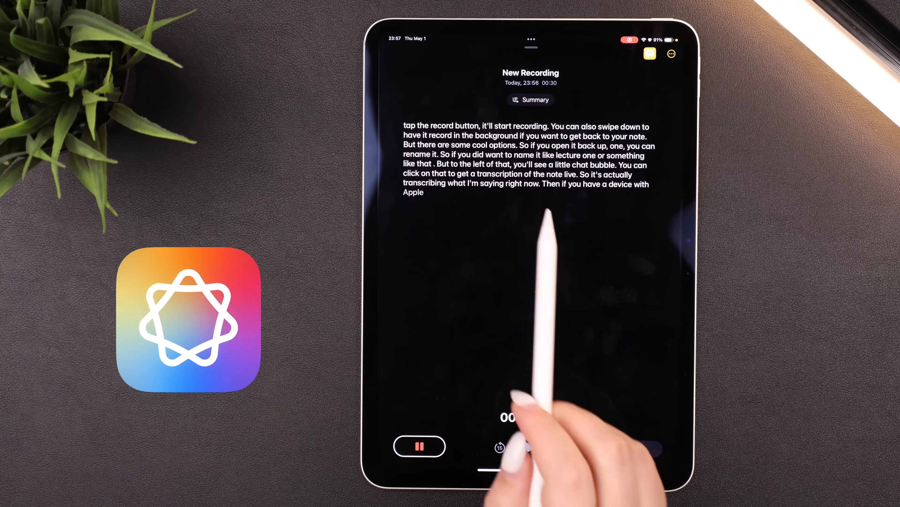
click(530, 99)
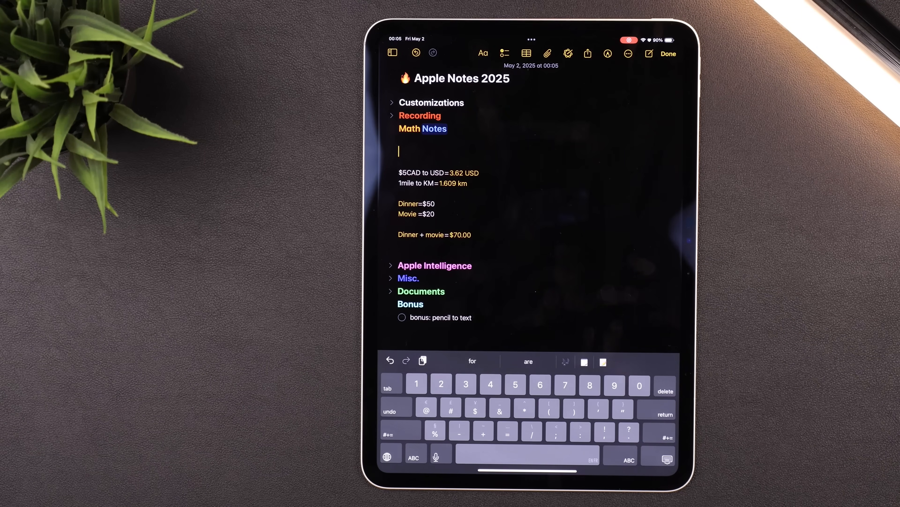
- Enter 3+7= for an automatic answer and solve the handwritten 7 × 8 equation
text(3)
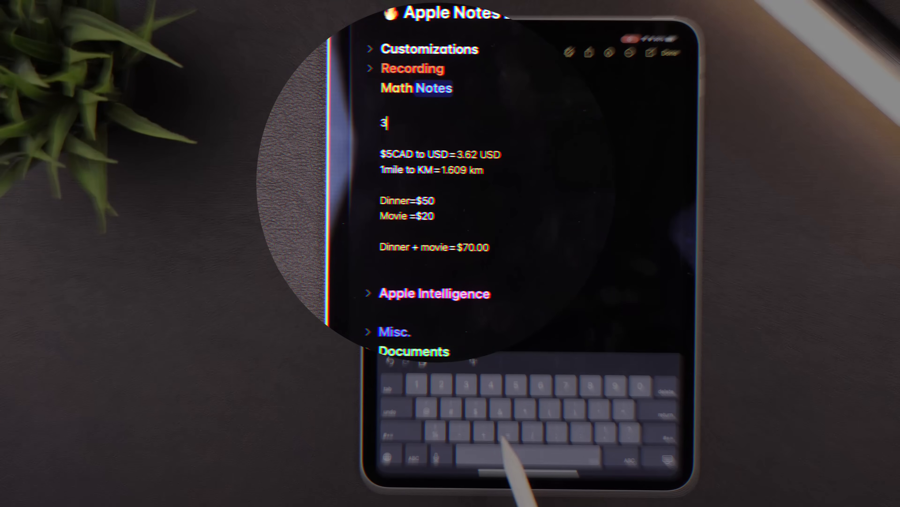
text(+7)
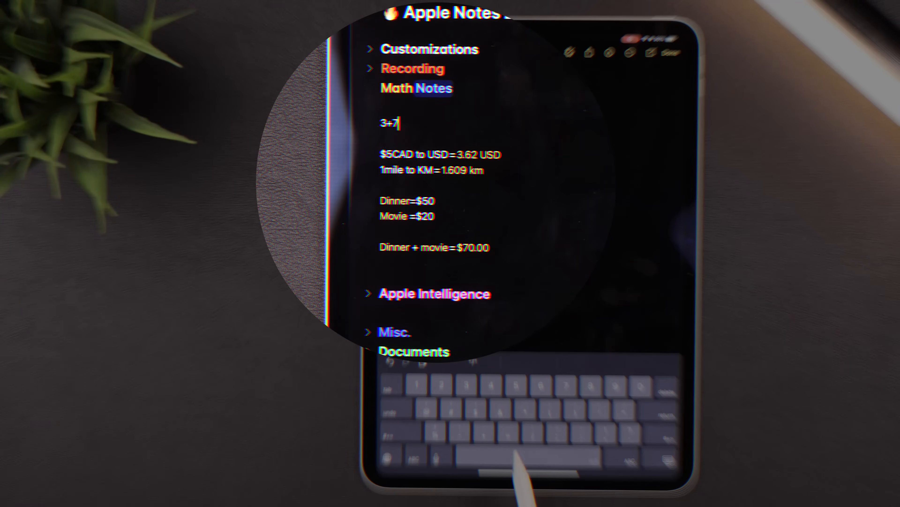
text(=10)
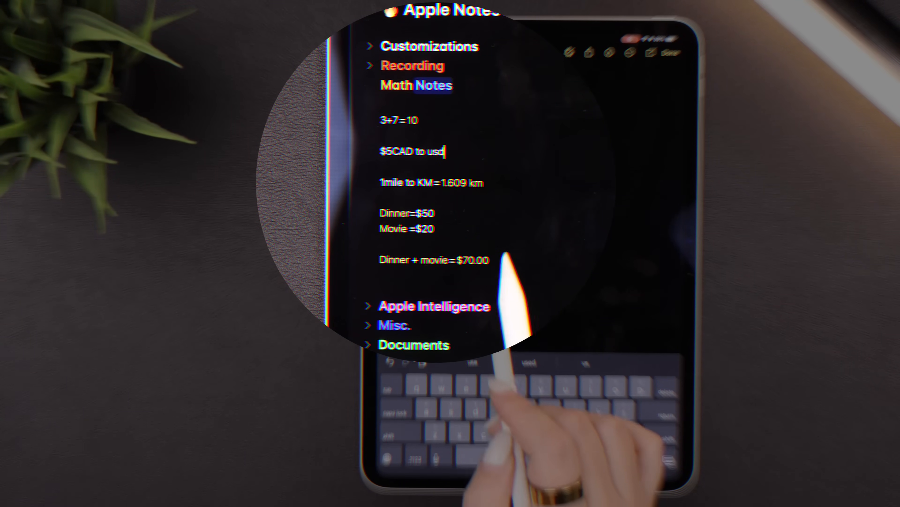
mouse_move(448, 287)
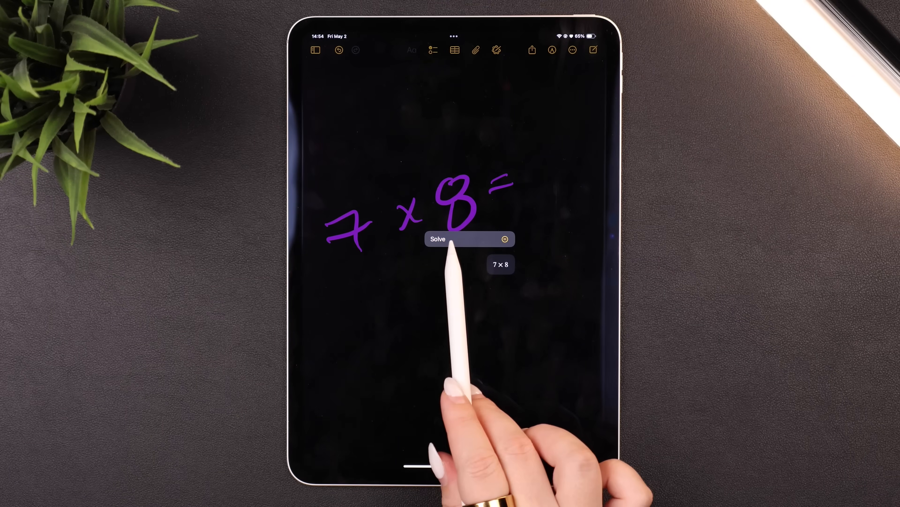
click(438, 239)
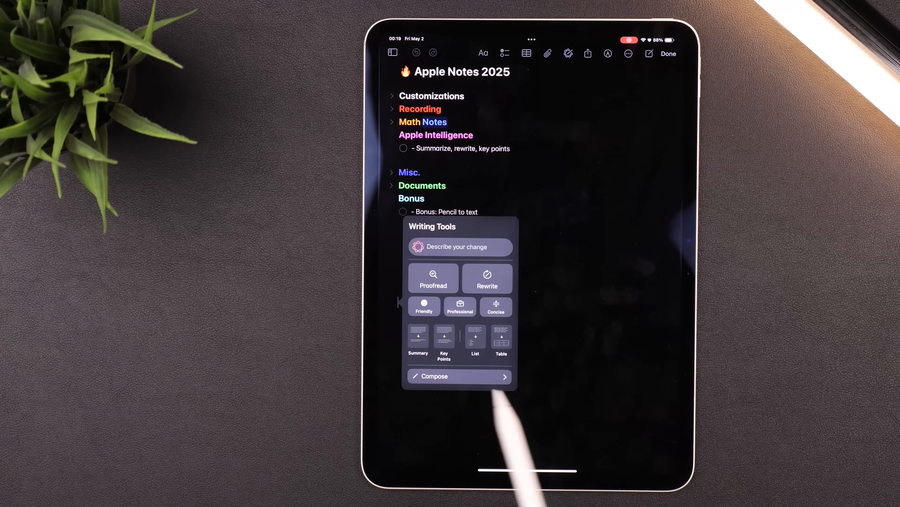
mouse_move(632, 402)
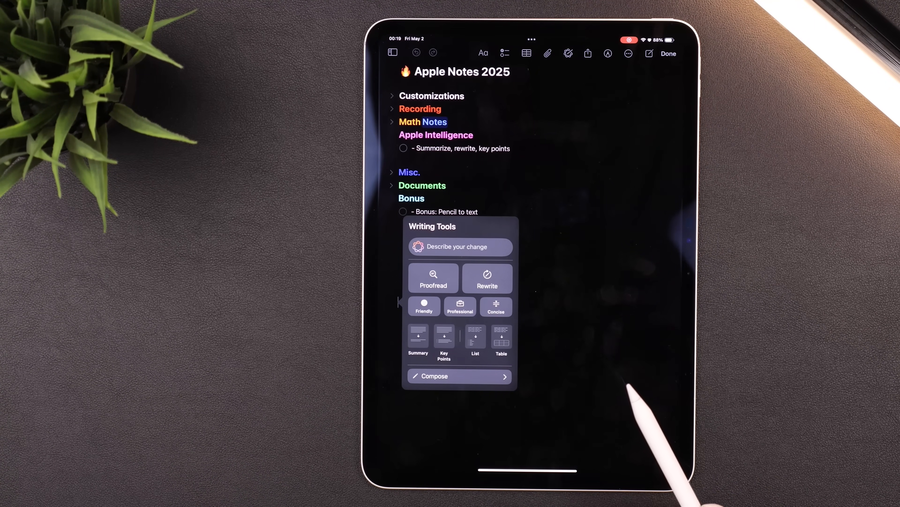
- Bring up Compose with ChatGPT from Writing Tools
click(436, 376)
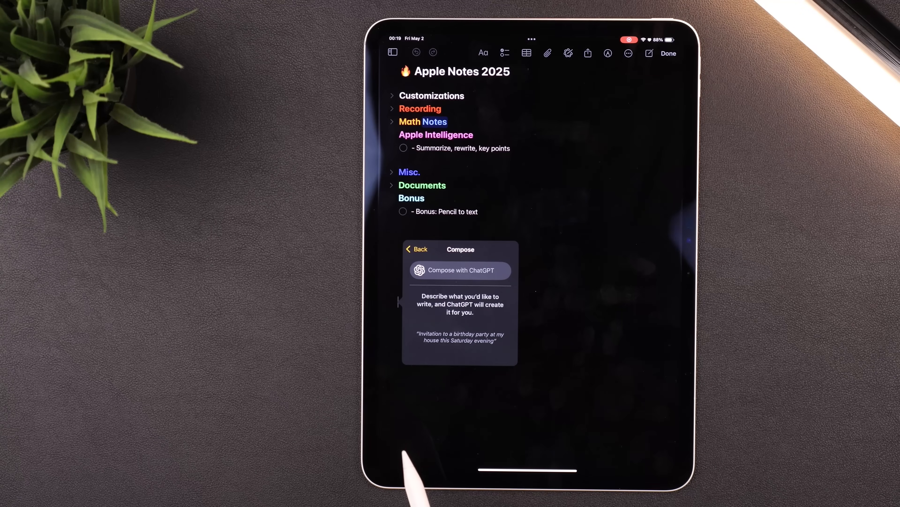
mouse_move(471, 413)
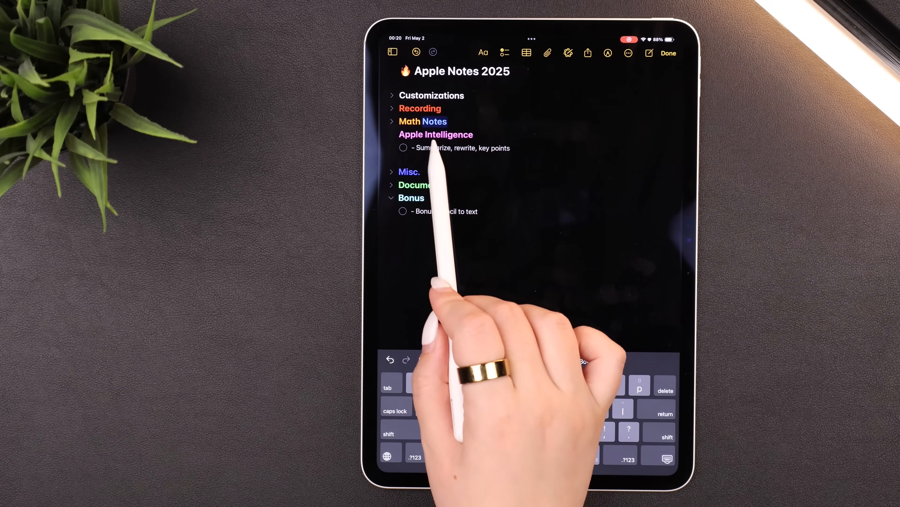
- Proofread the Summarize bullet and step to the rwrite → rewrite spelling fix
double_click(463, 148)
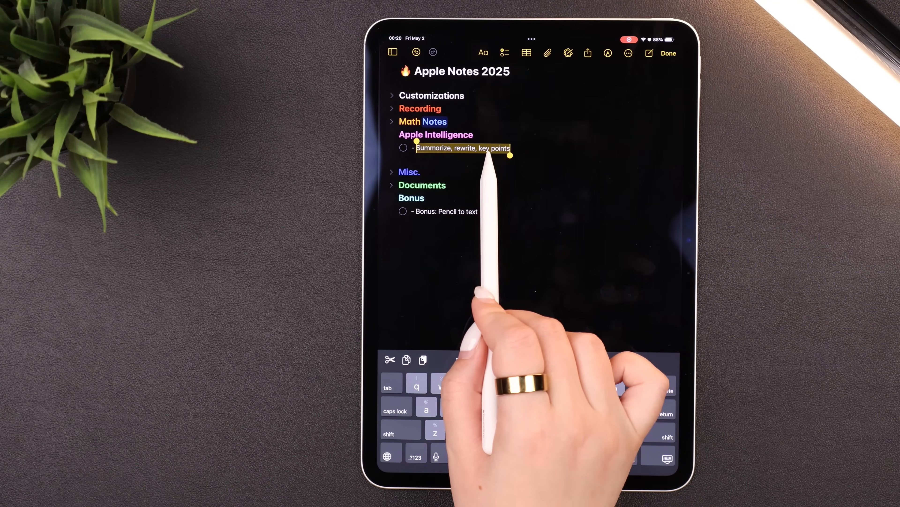
click(568, 53)
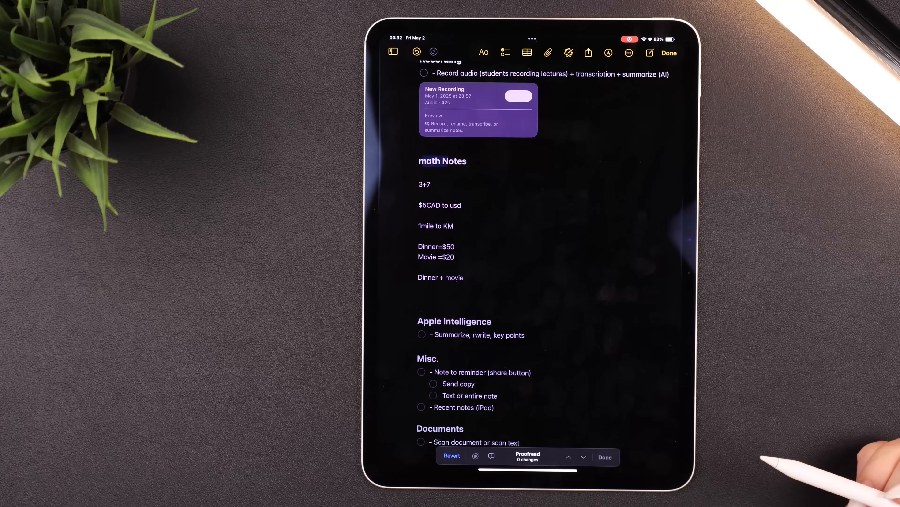
click(568, 456)
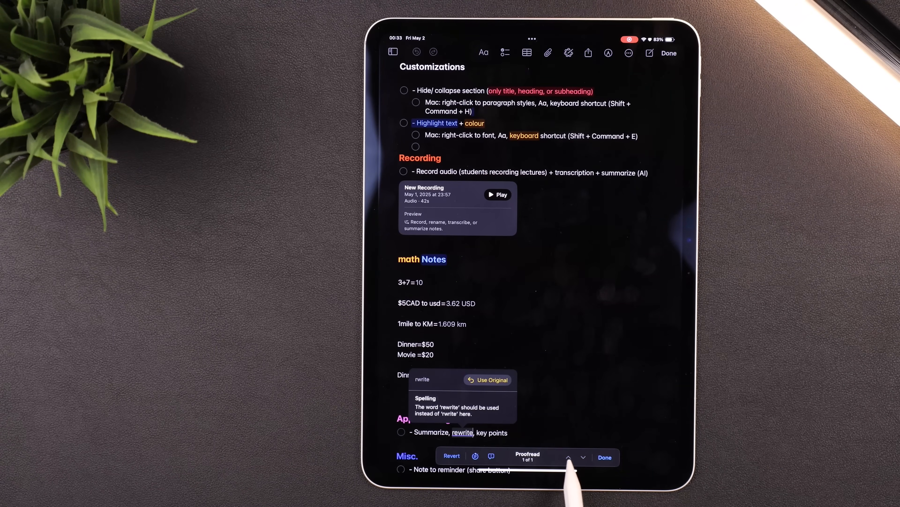
mouse_move(500, 425)
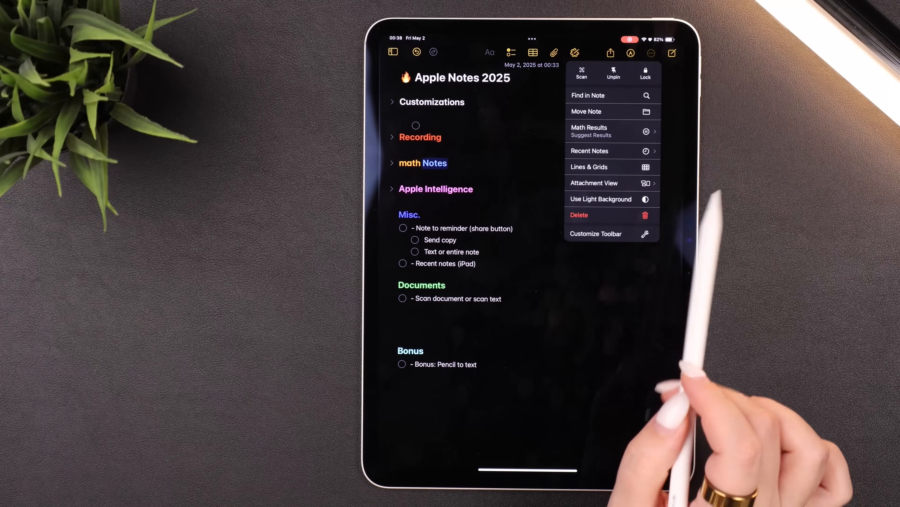
- View Recent Notes and return to the Apple Notes 2025 note
click(590, 150)
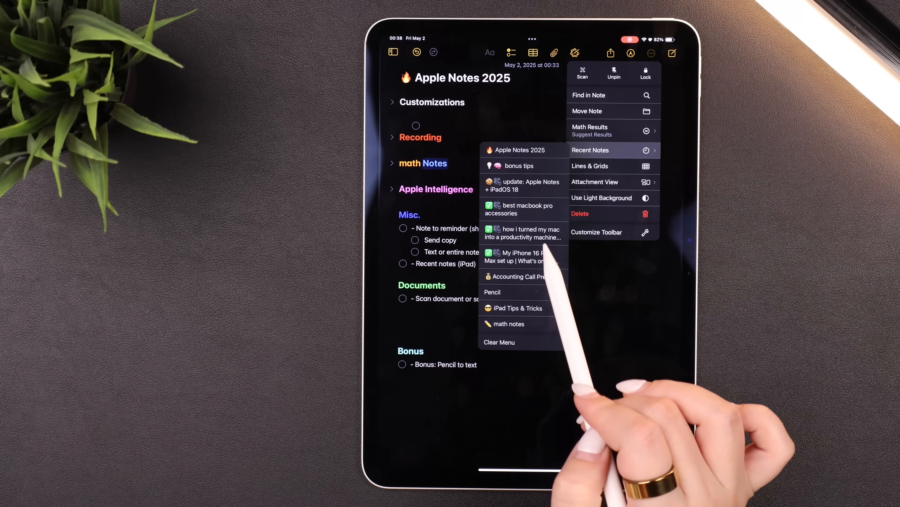
click(516, 209)
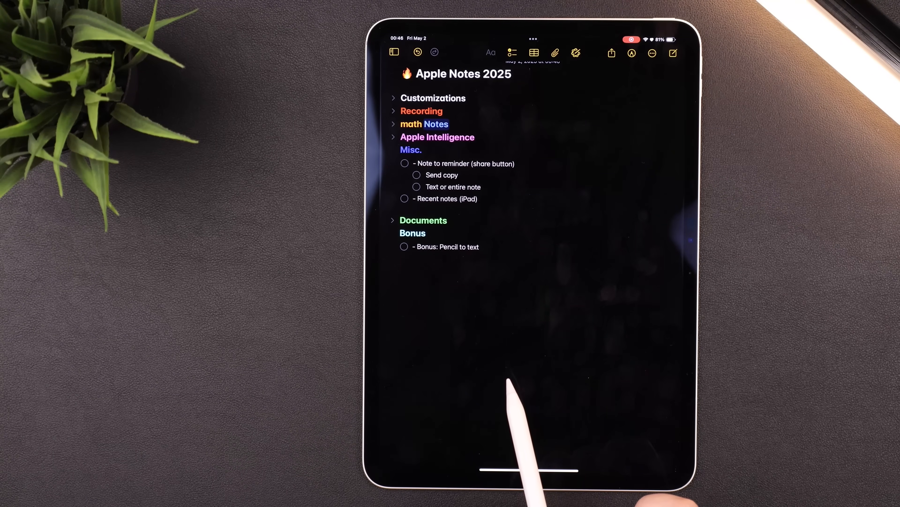
- Share the note as Send Copy into Reminders
click(611, 53)
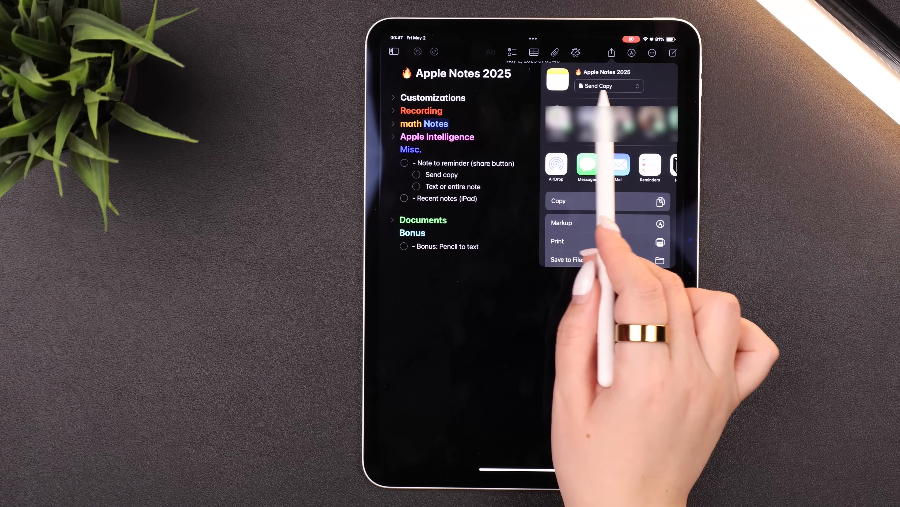
click(608, 86)
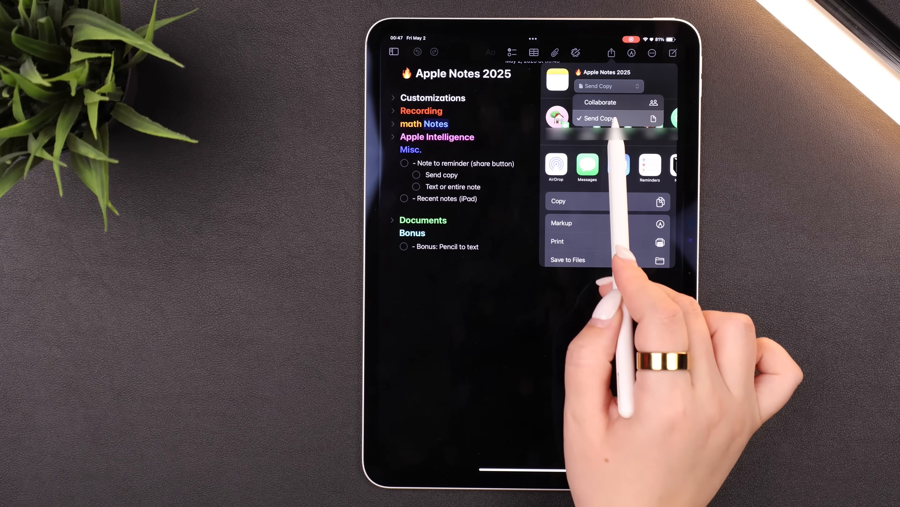
click(600, 118)
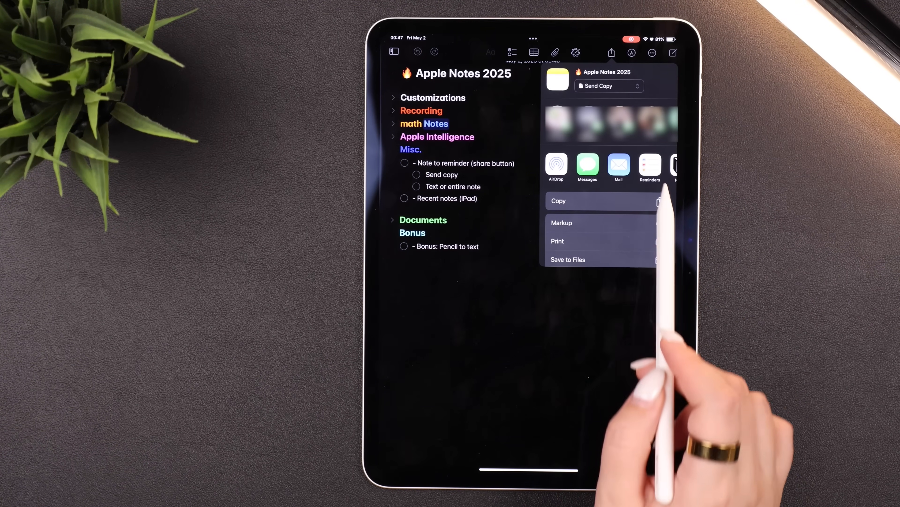
mouse_move(649, 230)
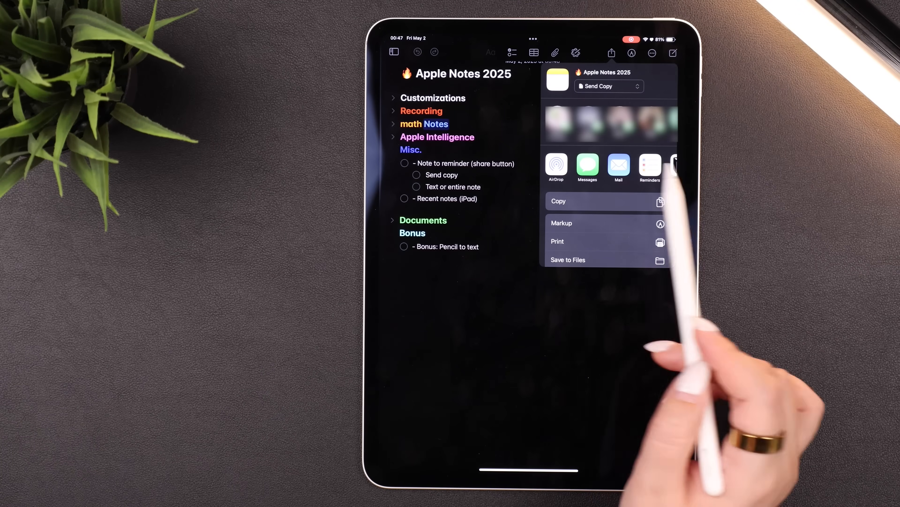
scroll(left, 3)
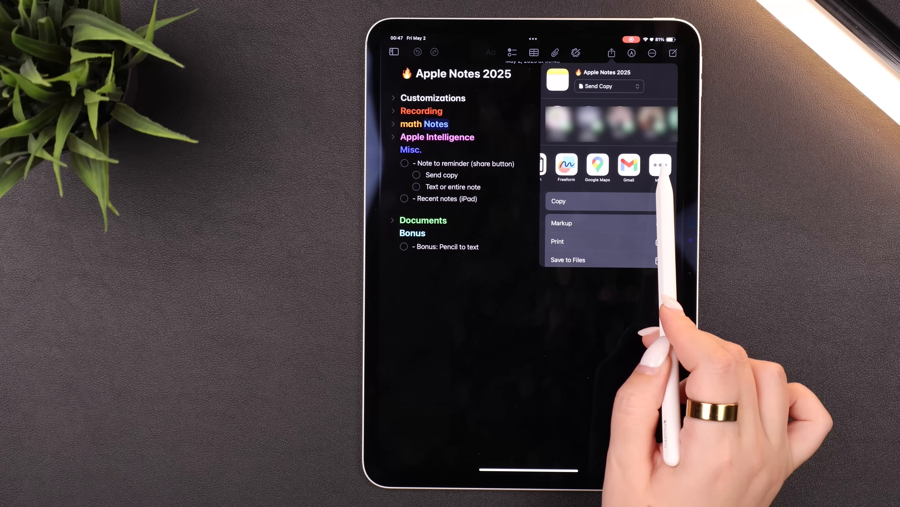
click(659, 167)
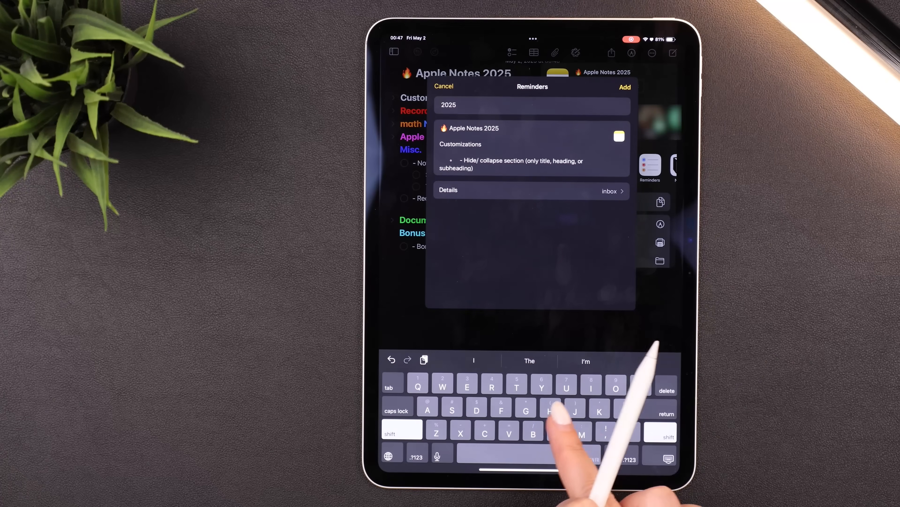
- Title the reminder Homework, turn on its date and time, and add it
text(Homework)
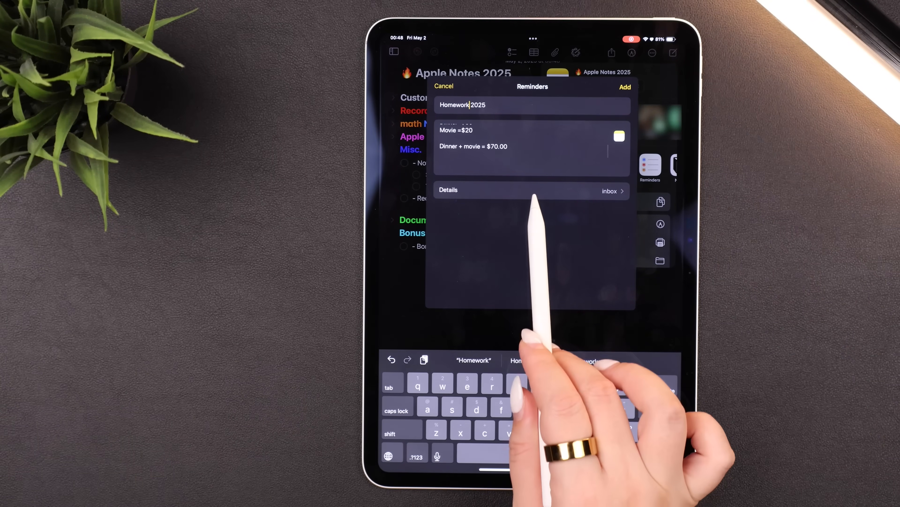
click(449, 189)
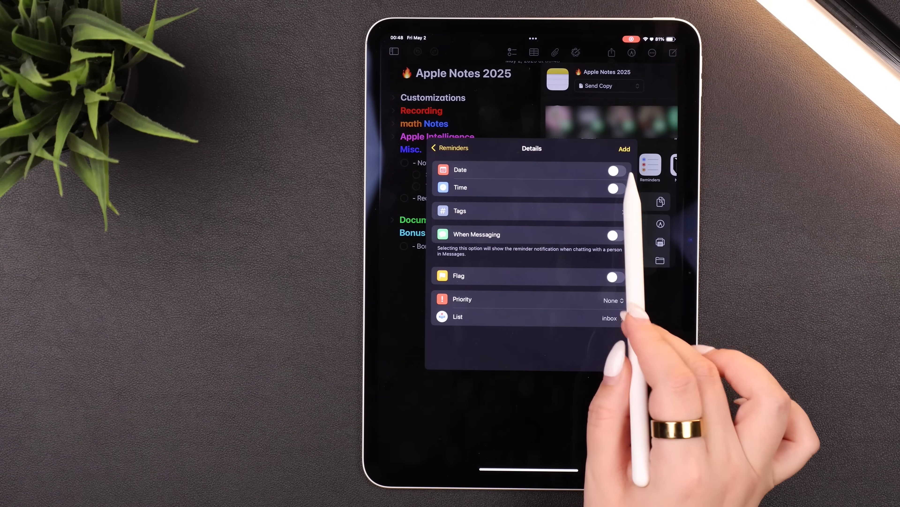
click(615, 171)
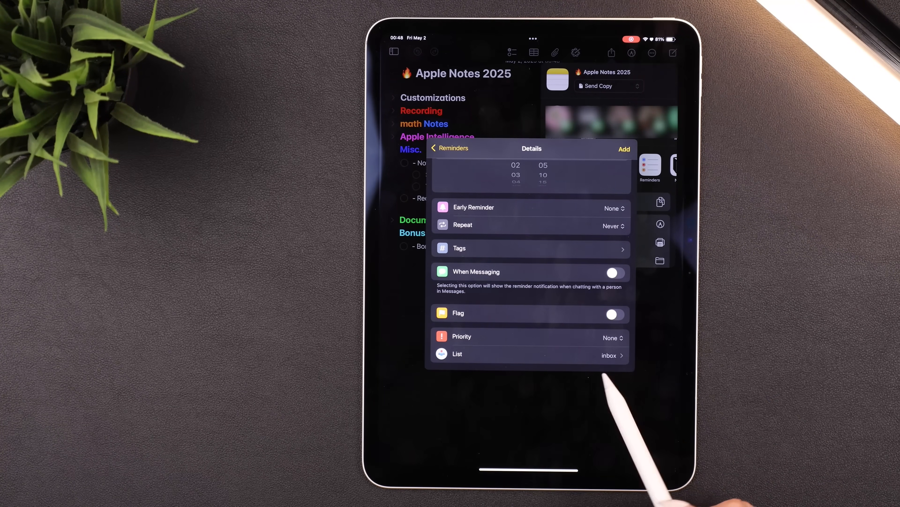
click(457, 353)
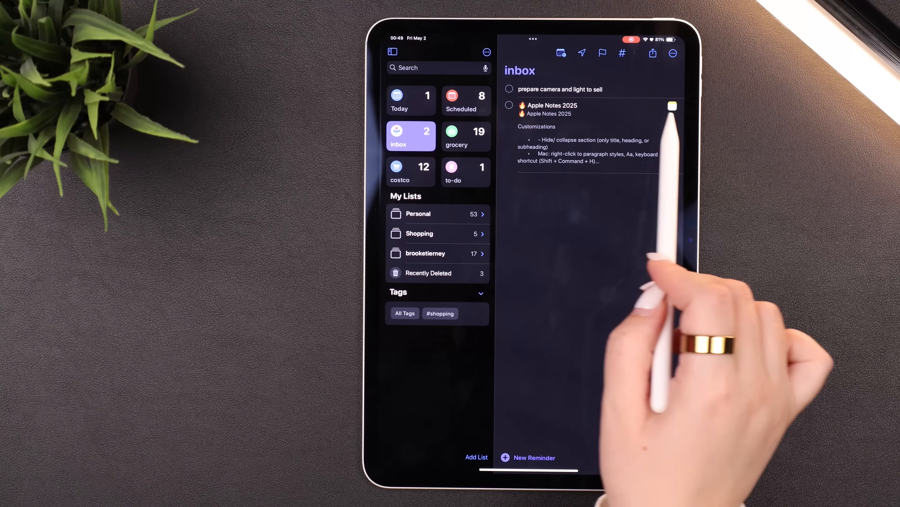
mouse_move(660, 287)
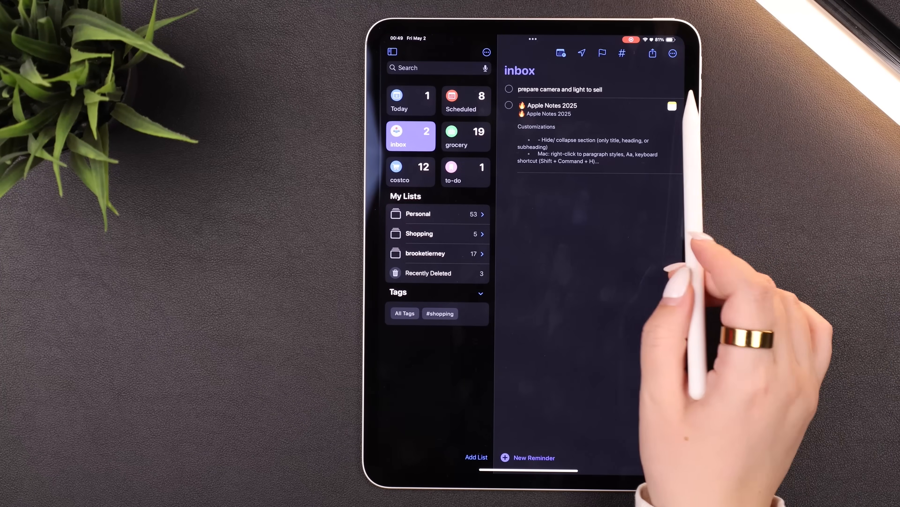
- Open the Apple Notes 2025 note attached to the new reminder in the inbox
click(552, 105)
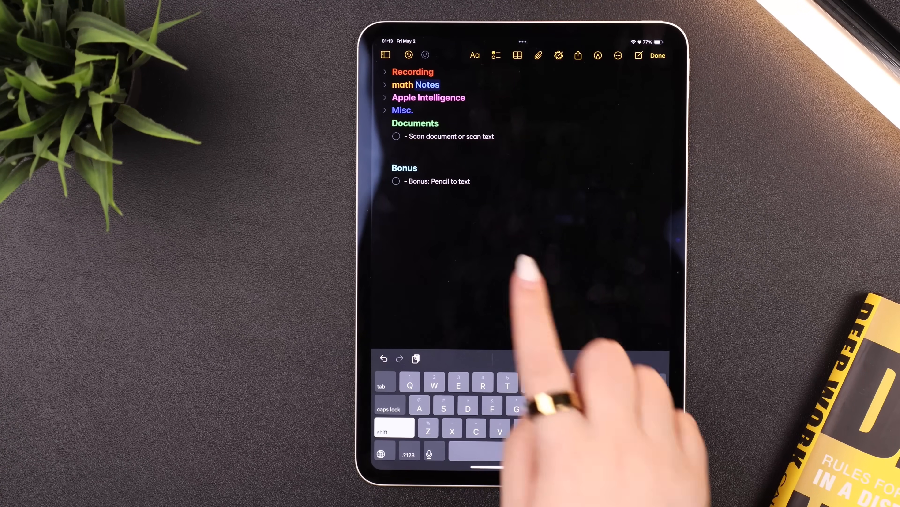
- Start a Scan Documents capture on a new line below the scan item
click(538, 55)
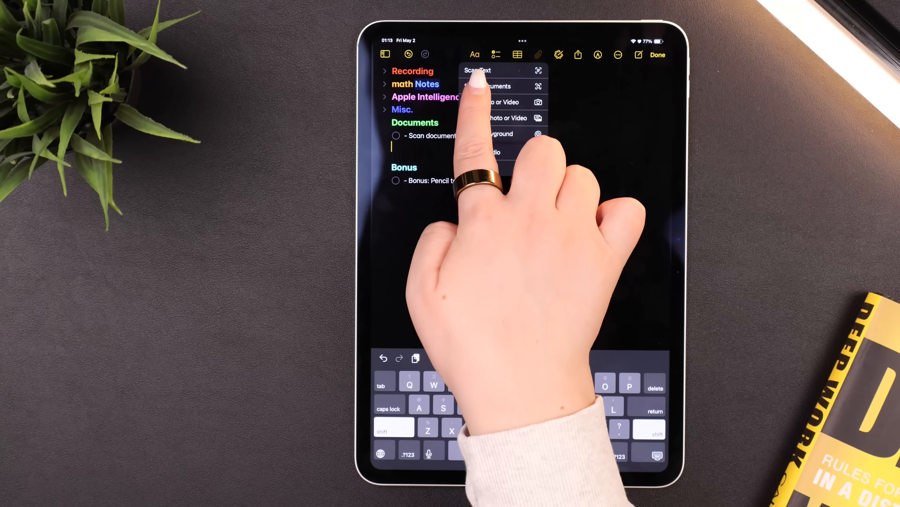
click(489, 86)
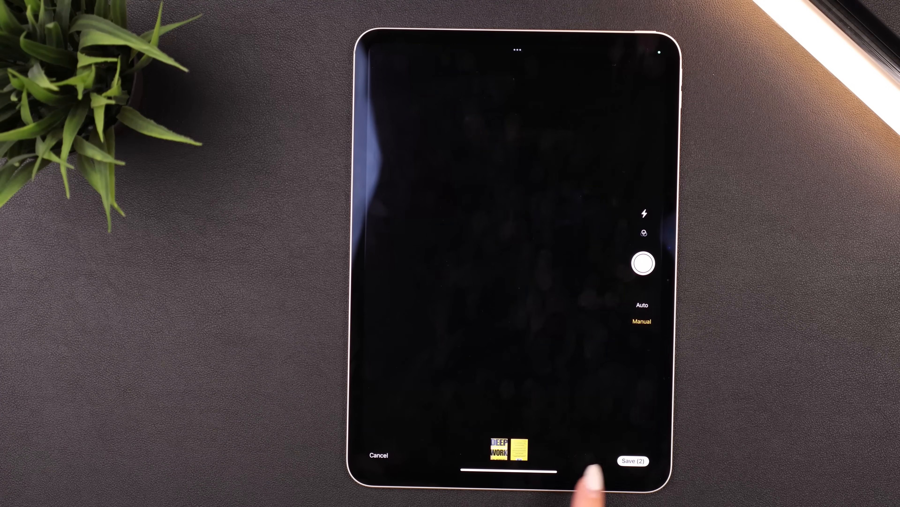
- Save the two scanned Deep Work pages into the note's Documents section
click(634, 460)
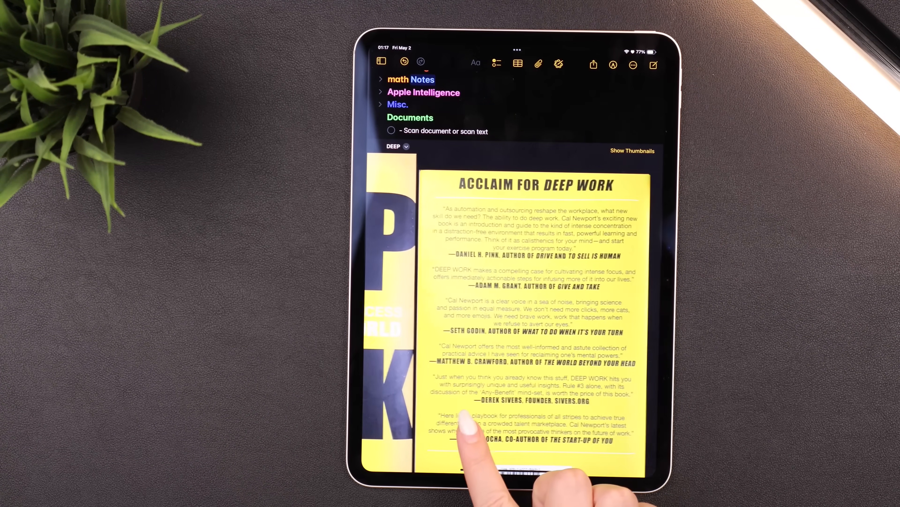
scroll(up, 3)
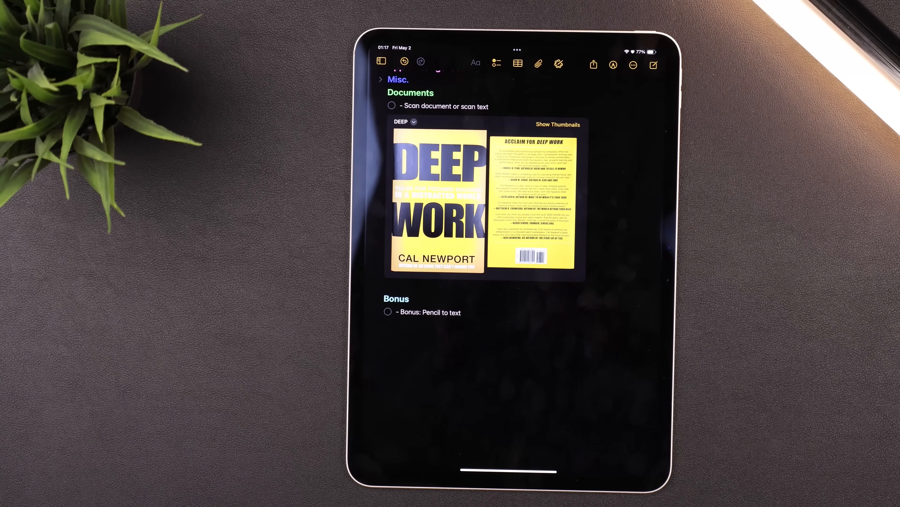
click(538, 64)
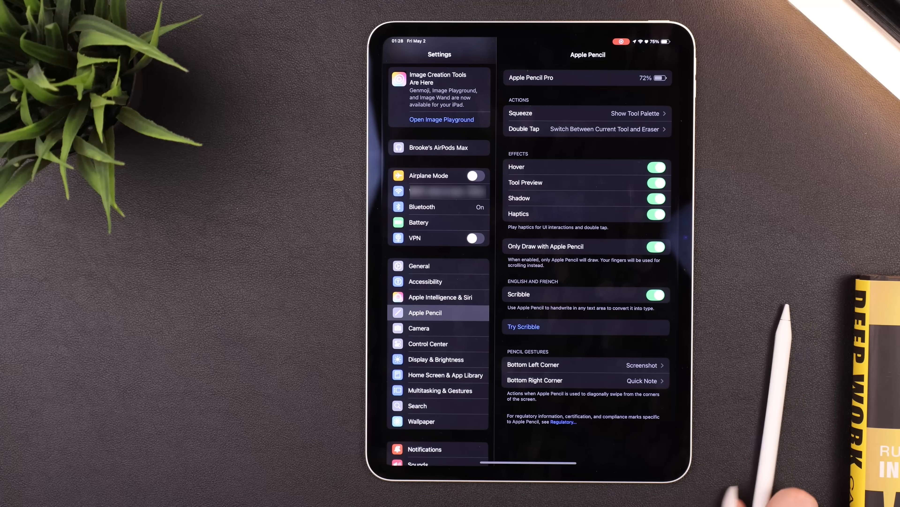
mouse_move(425, 401)
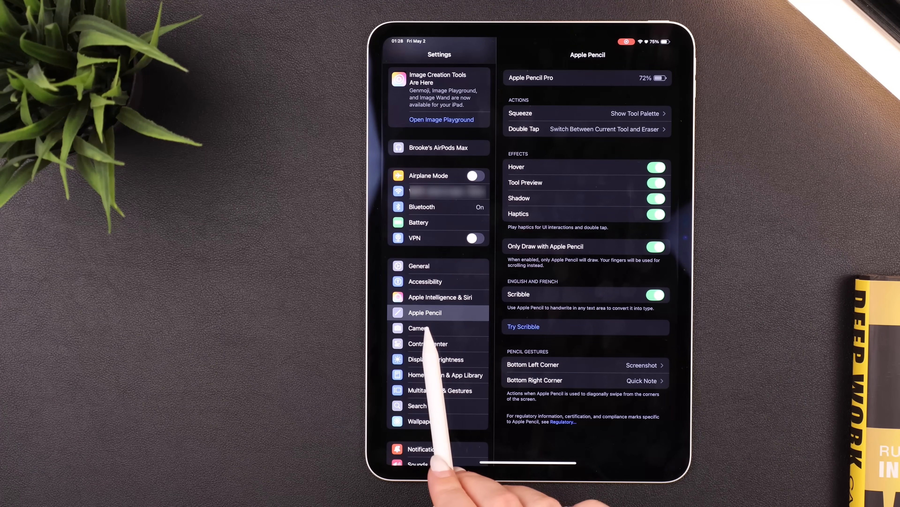